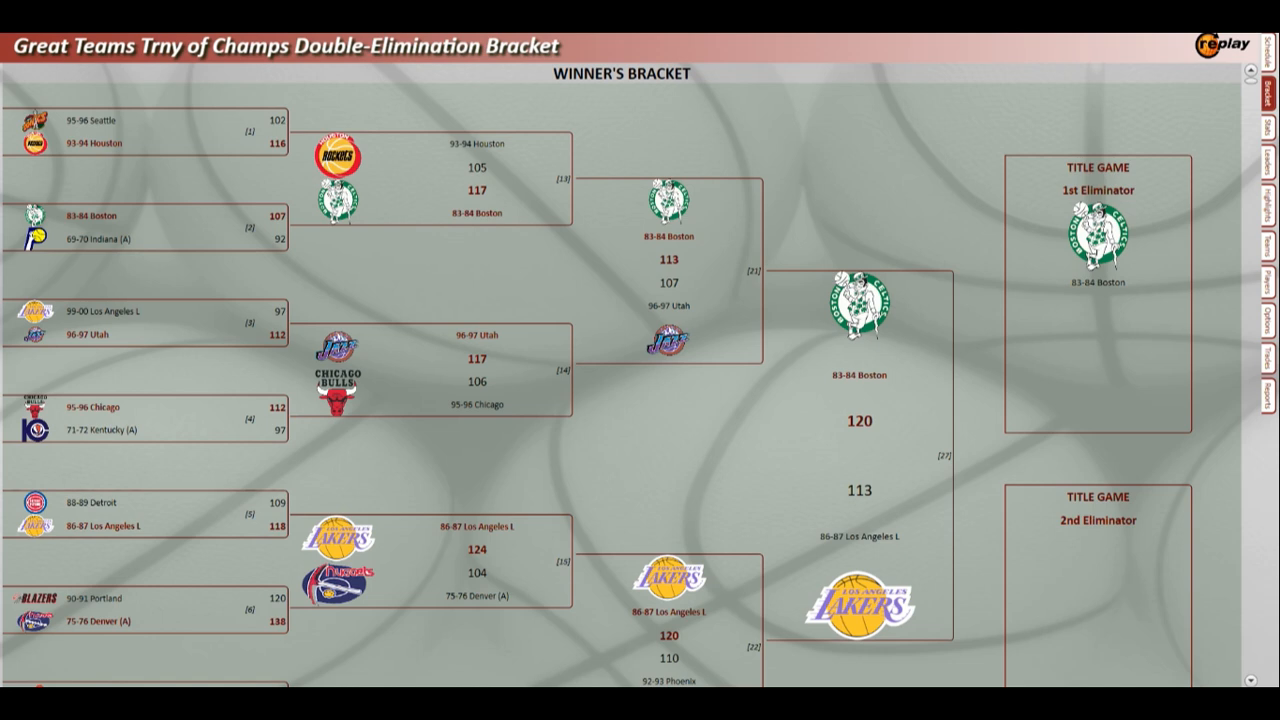
Scroll the bracket down to the 86-87 Los Angeles L vs 92-93 Phoenix matchup.
{"action": "scroll", "scroll_direction": "down", "scroll_amount": 3}
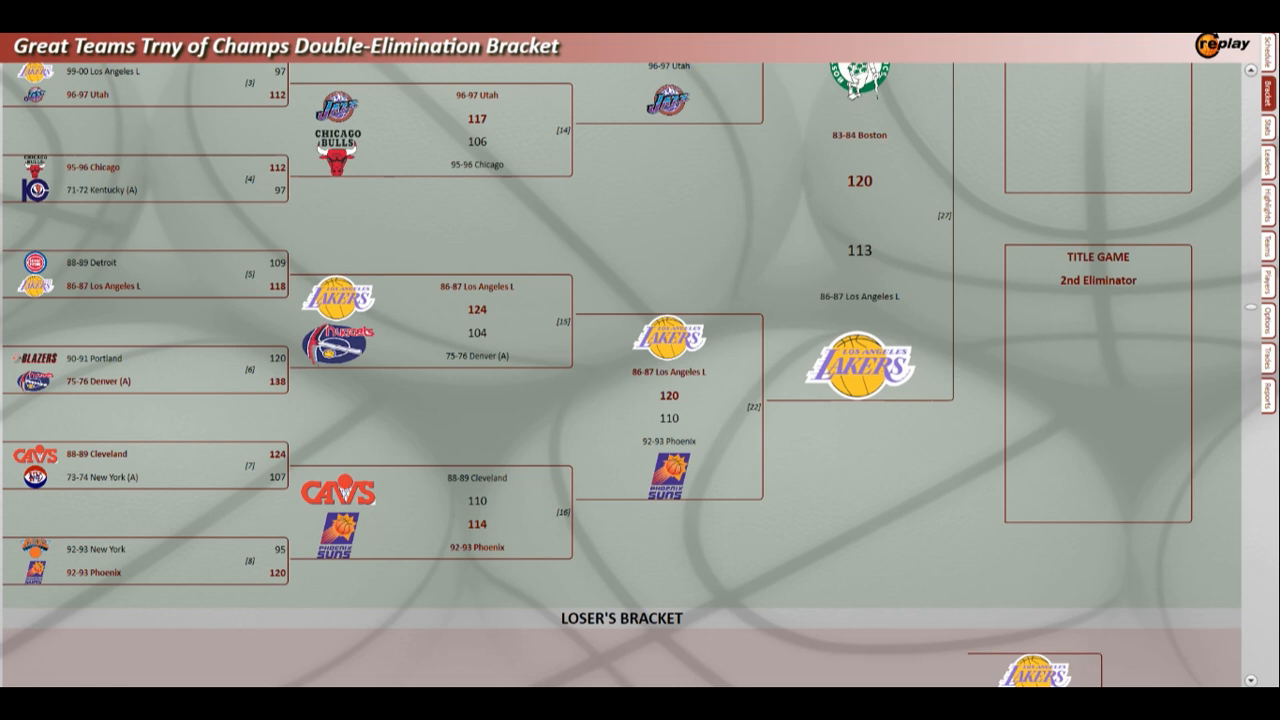
{"action": "left_click", "coordinate": [1268, 46]}
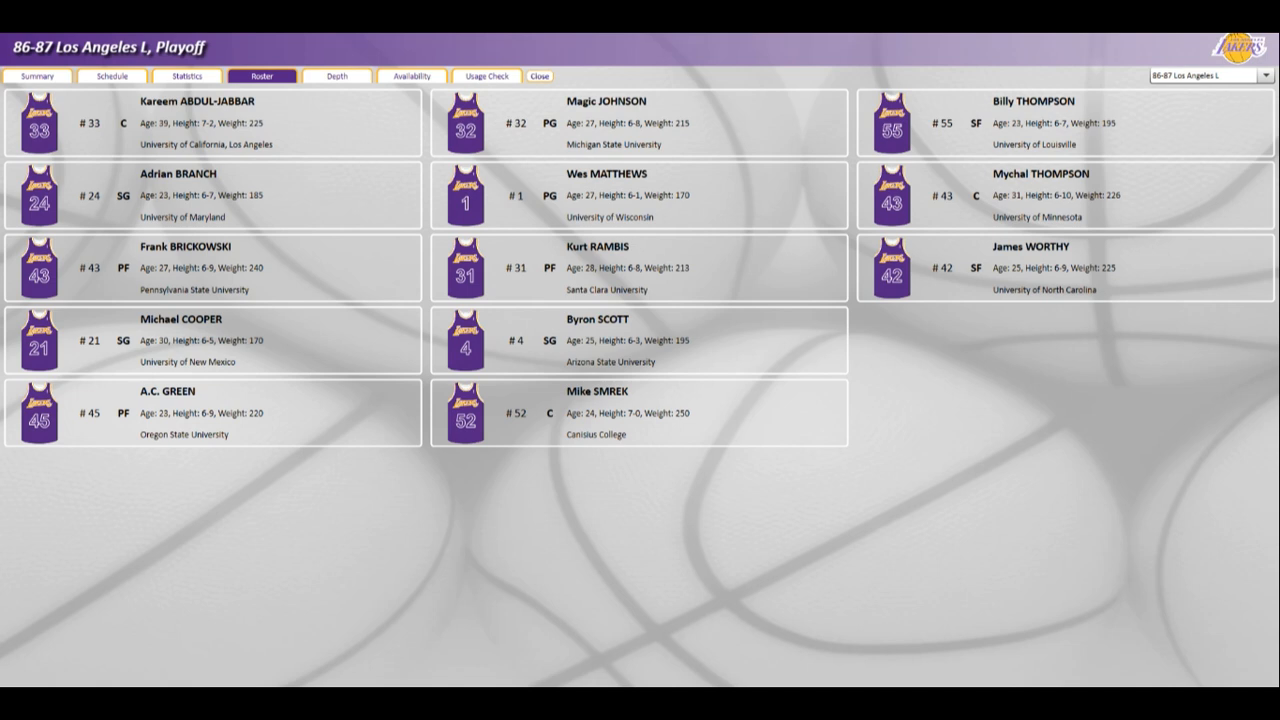
Show the 86-87 Los Angeles L roster by picking the team from the dropdown.
{"action": "left_click", "coordinate": [1266, 75]}
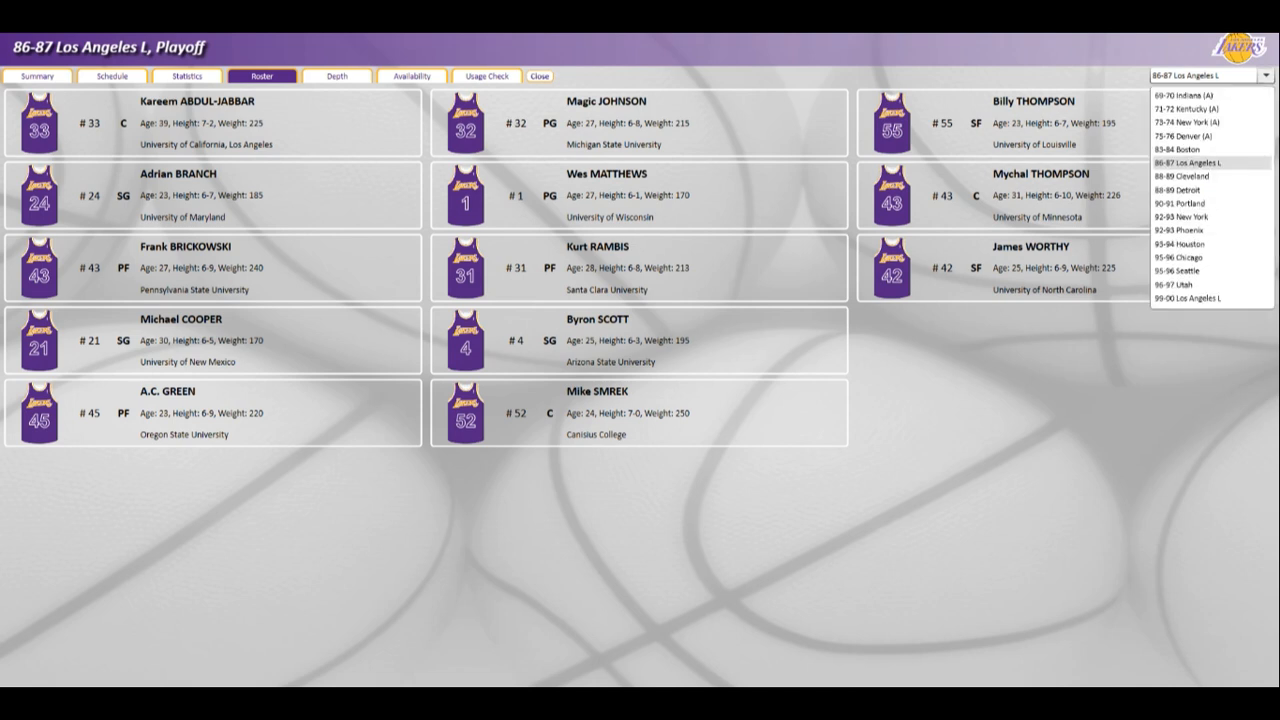
{"action": "left_click", "coordinate": [1209, 162]}
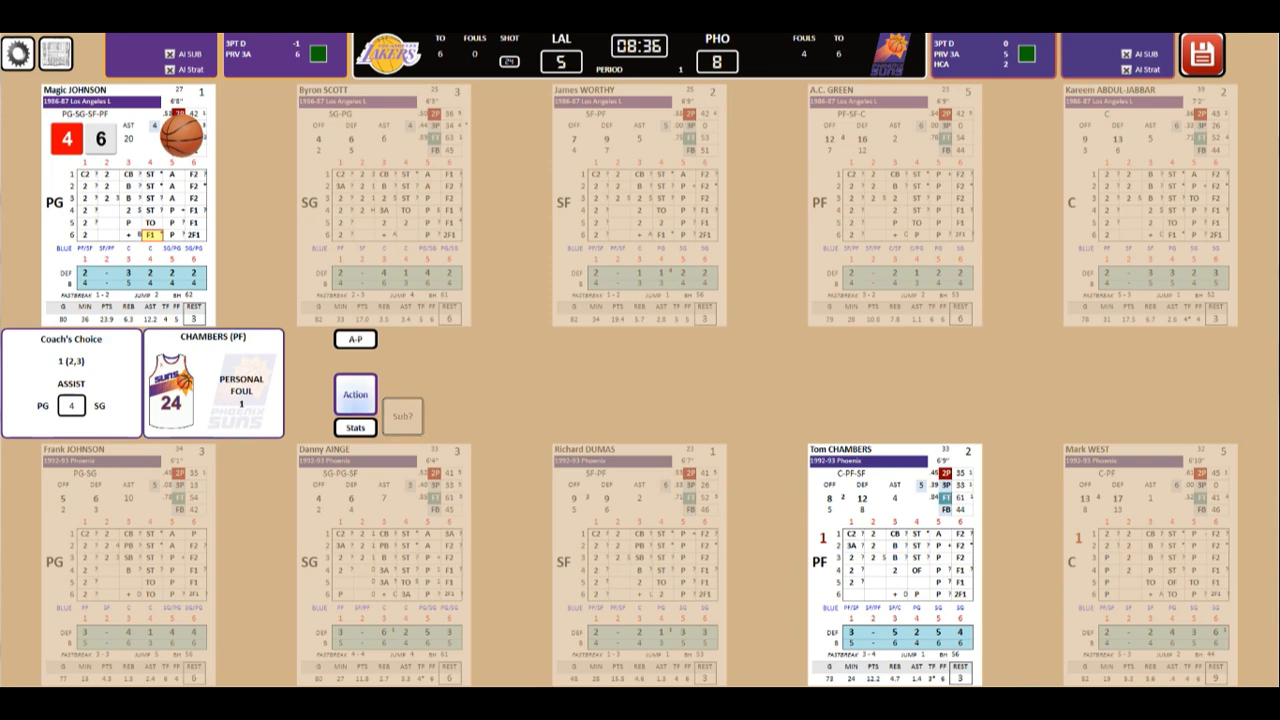
Resolve several first-period plays, including the full court press roll, as Phoenix leads 23-15.
{"action": "left_click", "coordinate": [355, 393]}
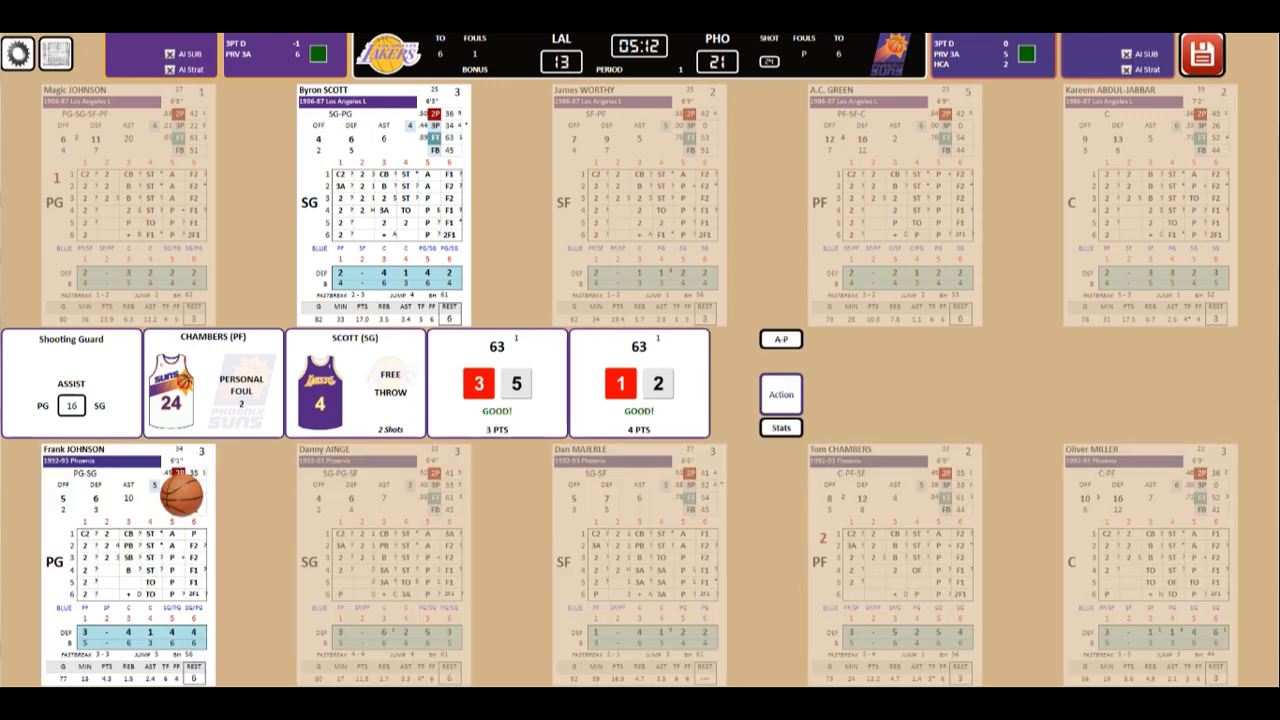
{"action": "left_click", "coordinate": [780, 393]}
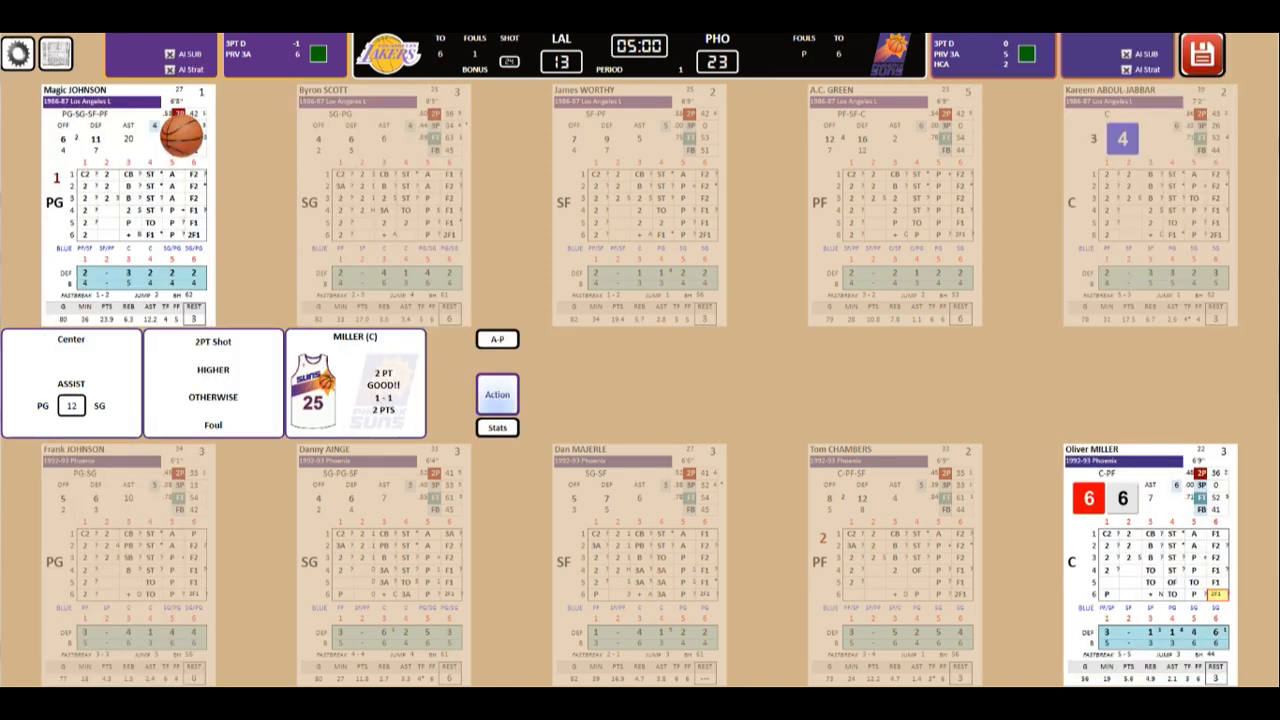
{"action": "left_click", "coordinate": [496, 394]}
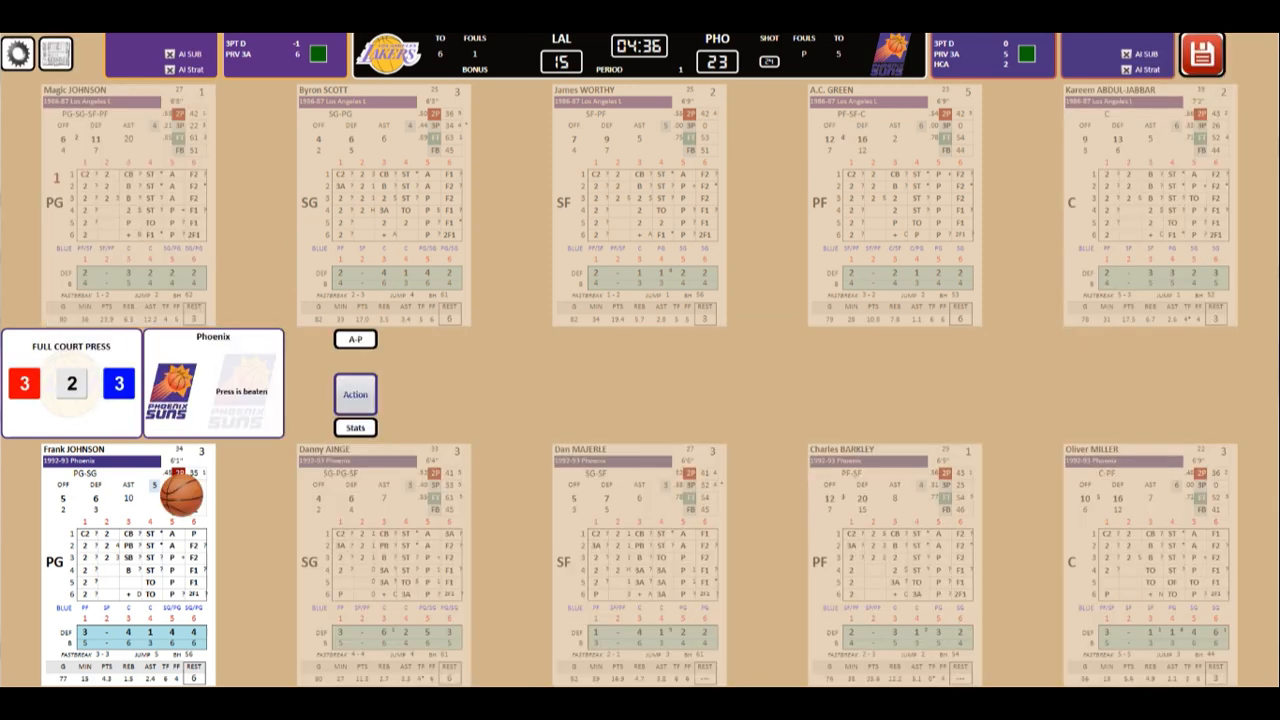
{"action": "left_click", "coordinate": [355, 393]}
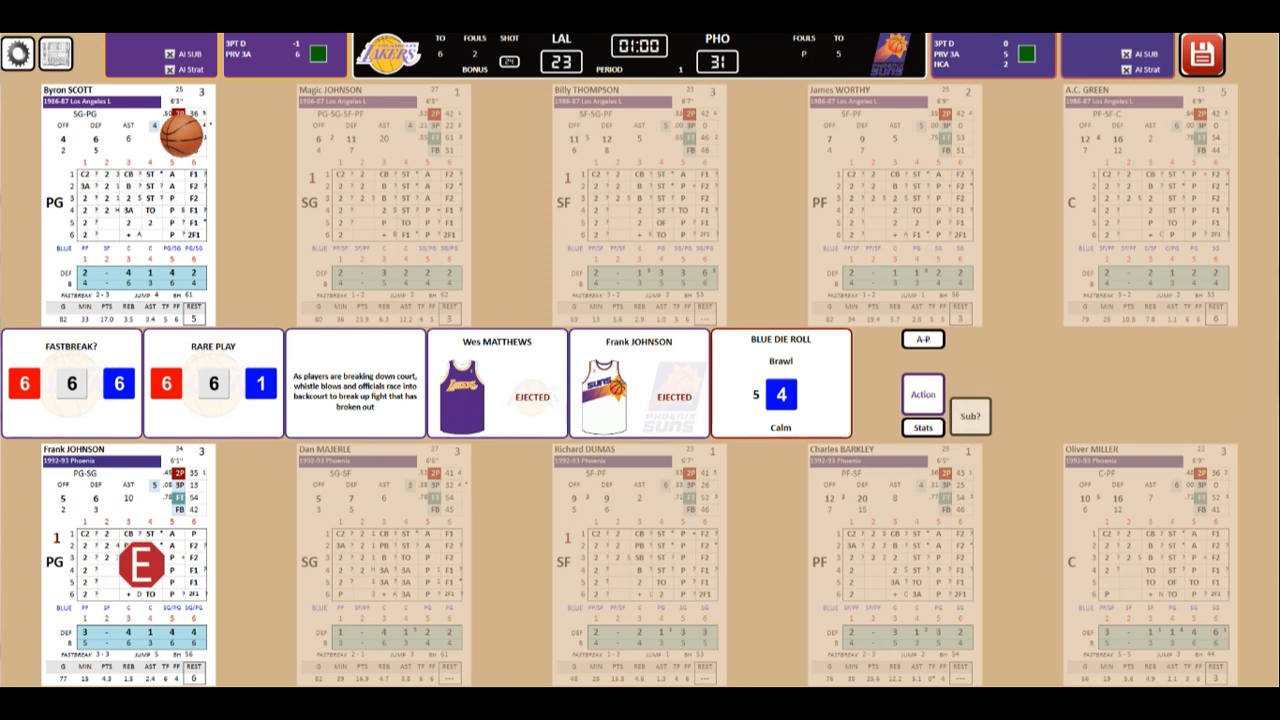
Roll the fastbreak and rare play dice, producing a brawl ejecting Matthews and Johnson.
{"action": "left_click", "coordinate": [969, 417]}
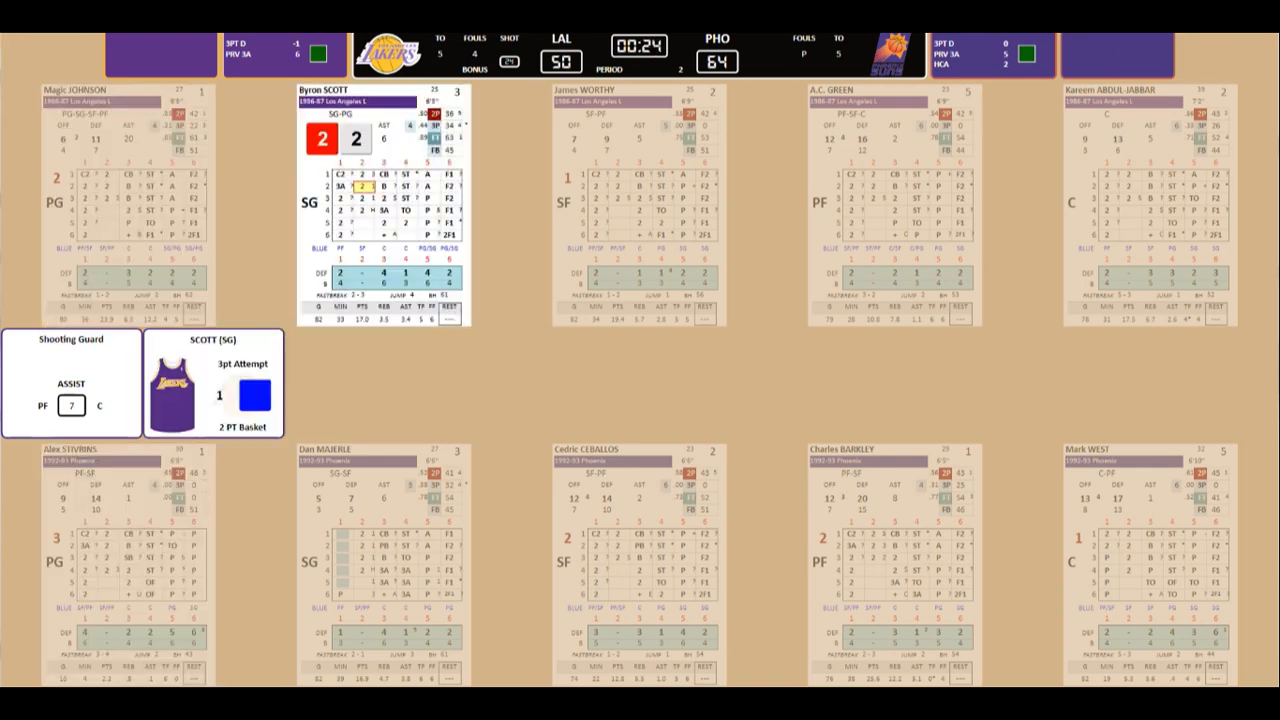
Play out the half's final seconds, trailing 50-66, and bring up auto-play options.
{"action": "left_click", "coordinate": [254, 394]}
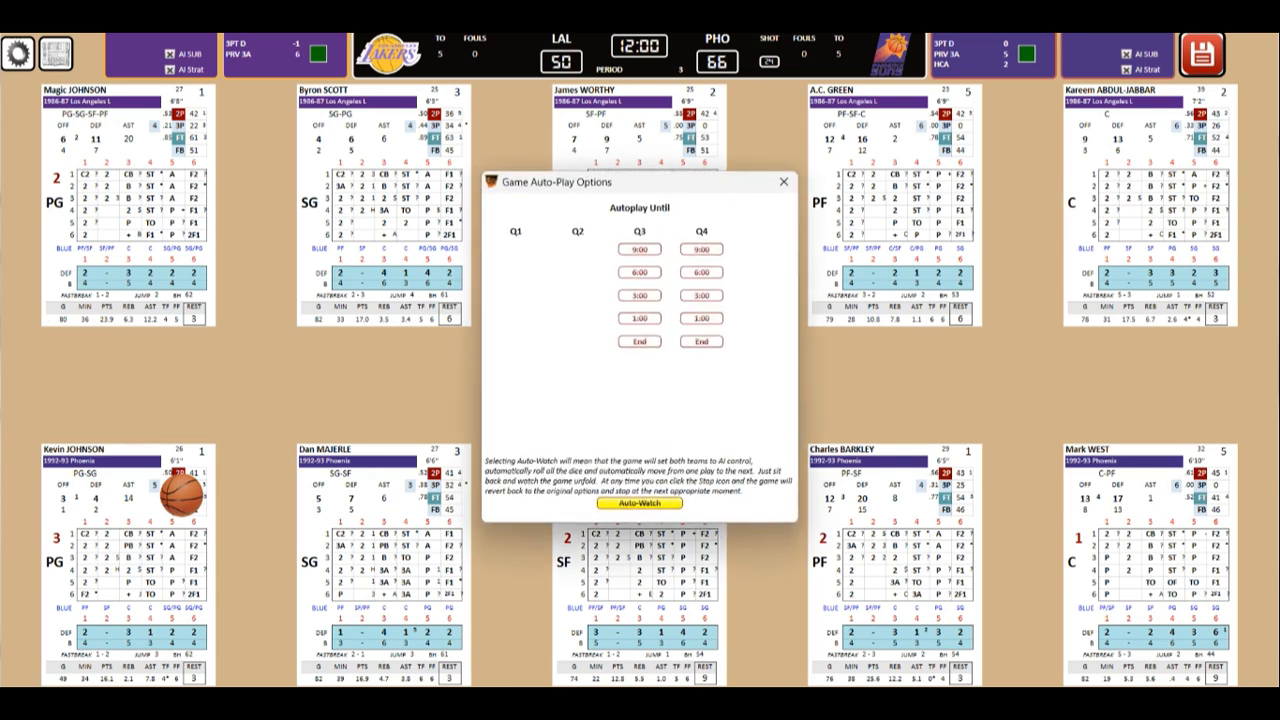
Auto-play through Q3 End, reaching the end of period 3 at 83-109.
{"action": "left_click", "coordinate": [639, 503]}
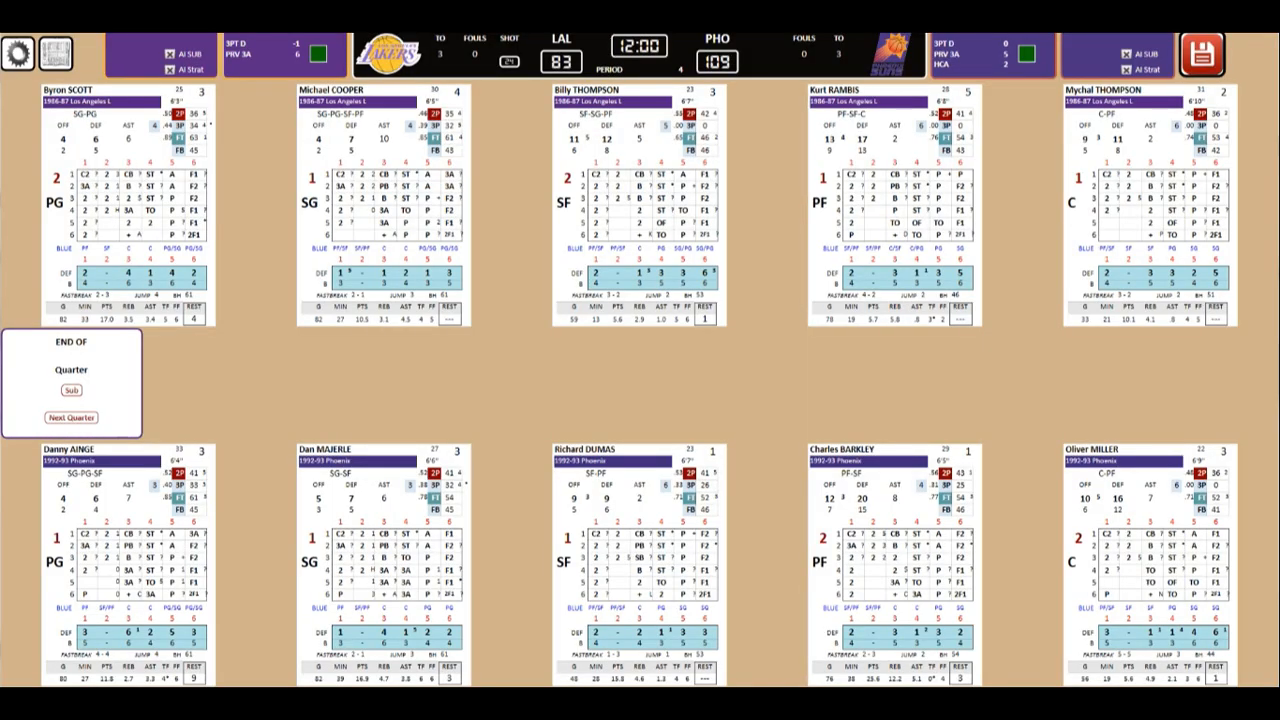
Play fourth-quarter possessions, including a shooting foul, to reach 96-126 with 5:36 left.
{"action": "left_click", "coordinate": [70, 390]}
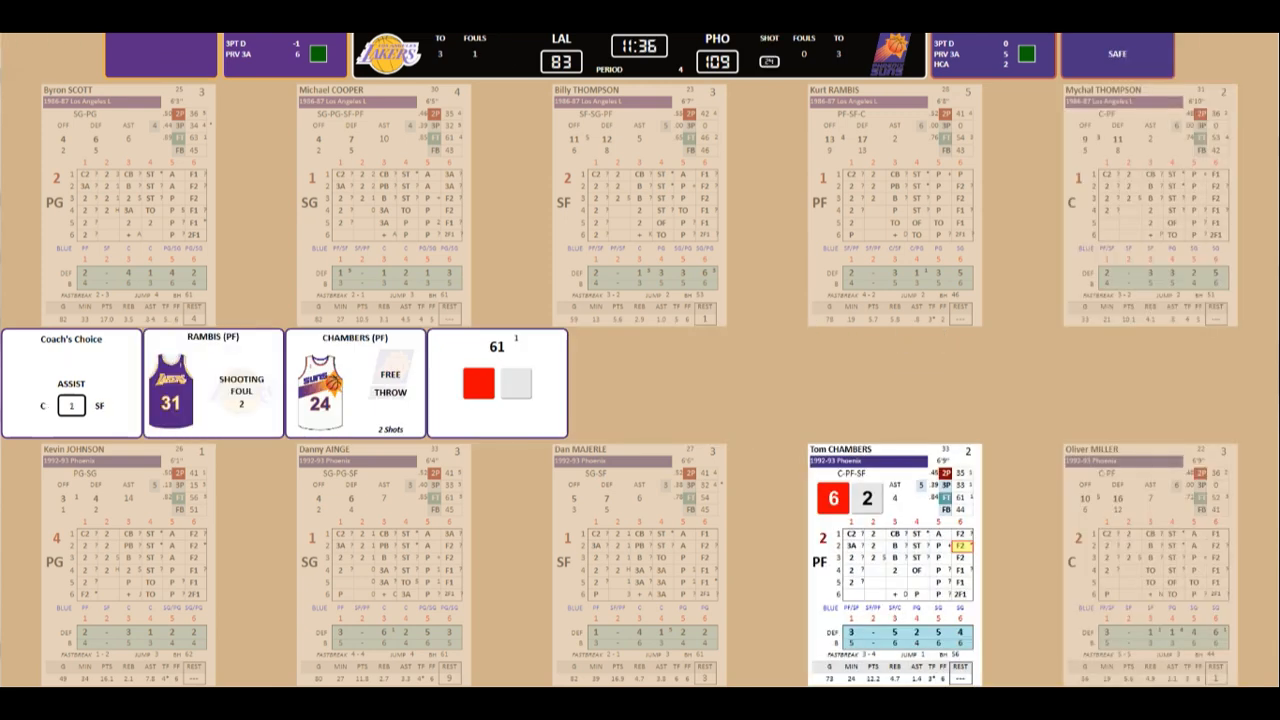
{"action": "left_click", "coordinate": [478, 383]}
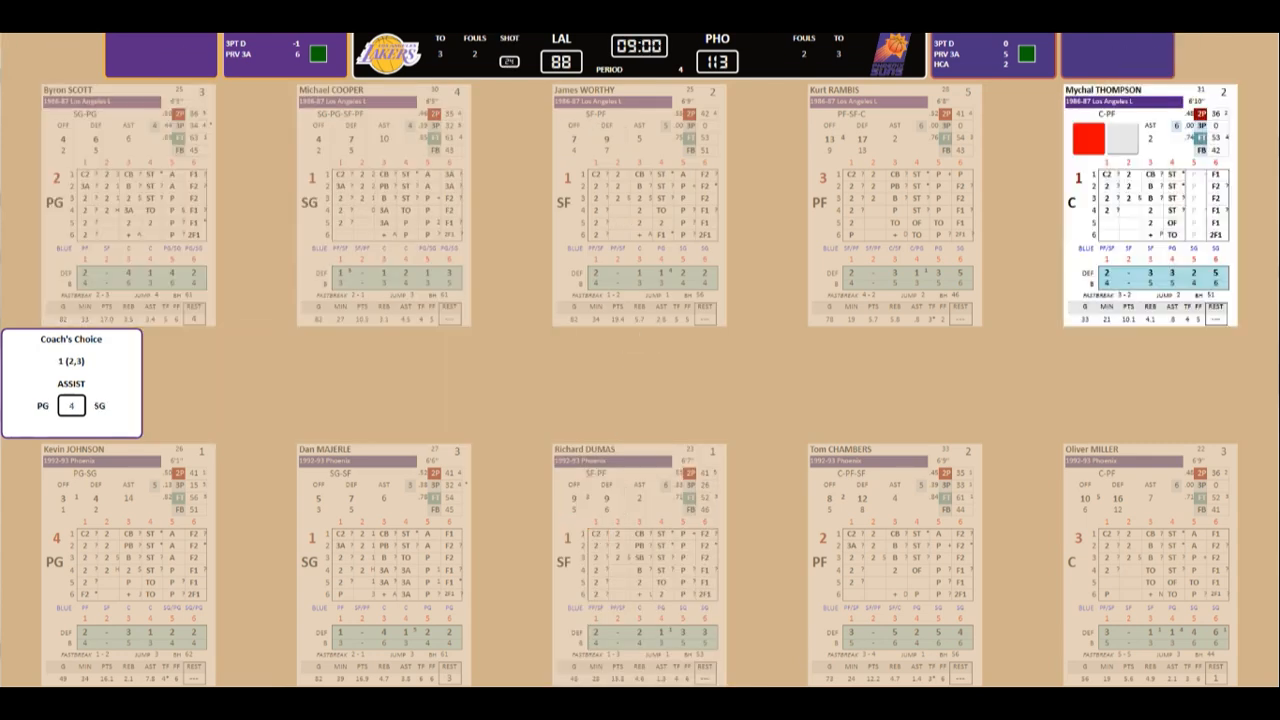
{"action": "left_click", "coordinate": [1196, 199]}
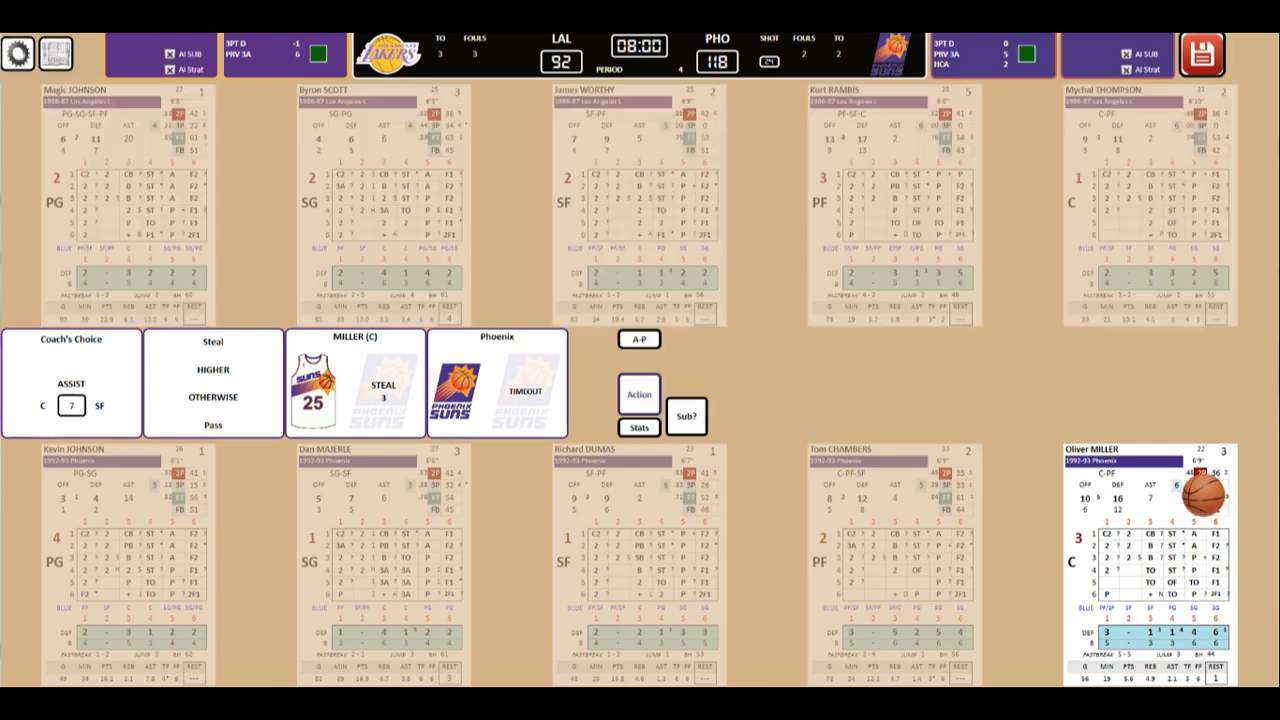
{"action": "left_click", "coordinate": [685, 415]}
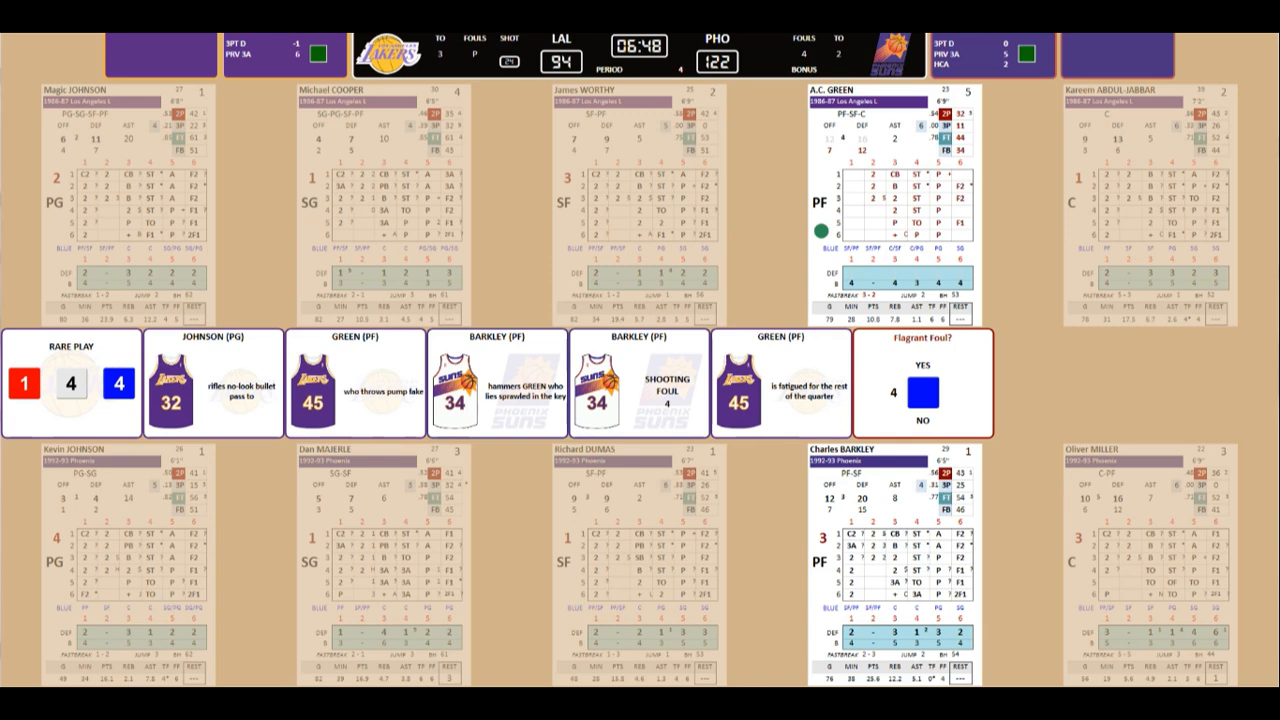
{"action": "left_click", "coordinate": [917, 392]}
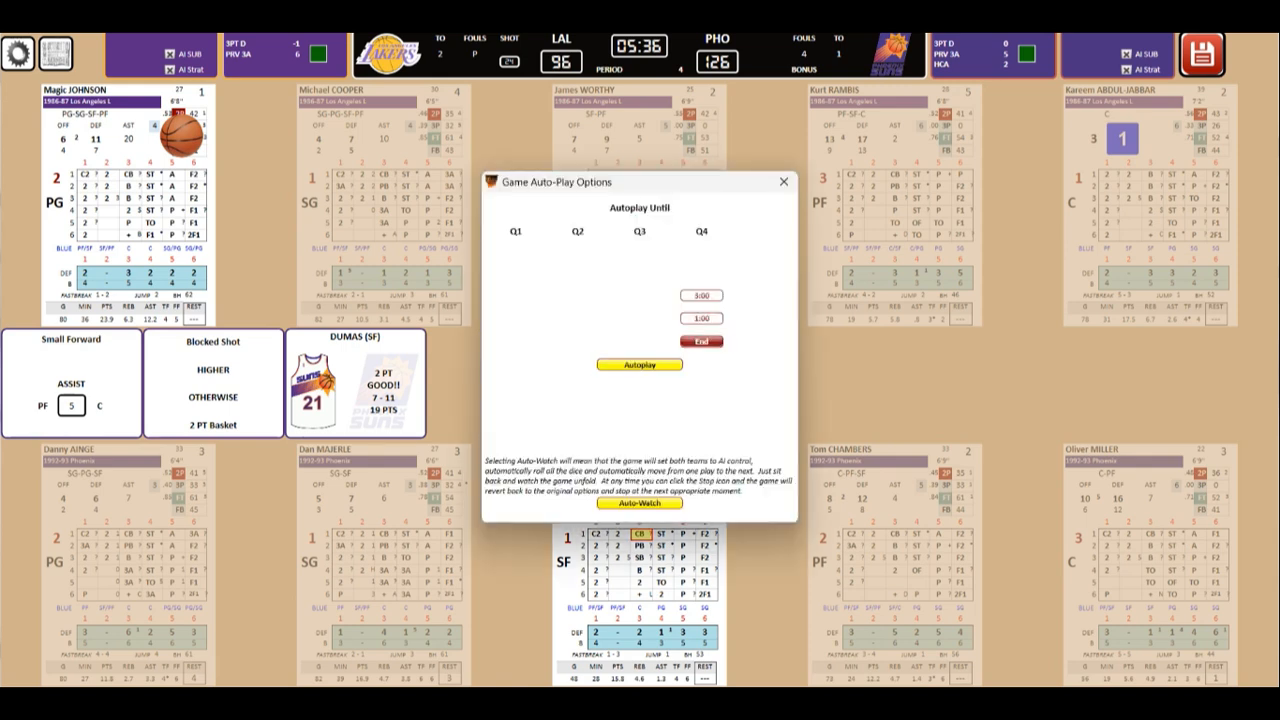
Autoplay to the 114-148 final, then switch from the box score to the recap.
{"action": "left_click", "coordinate": [639, 364]}
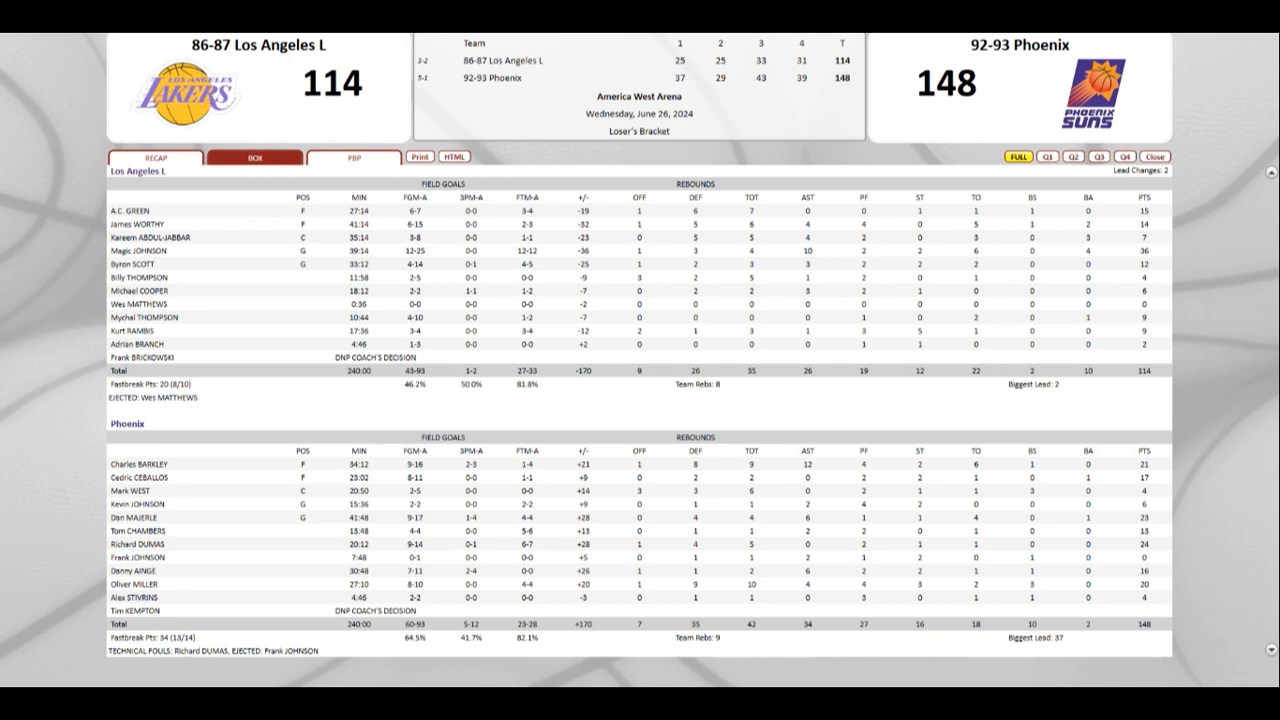
{"action": "left_click", "coordinate": [154, 157]}
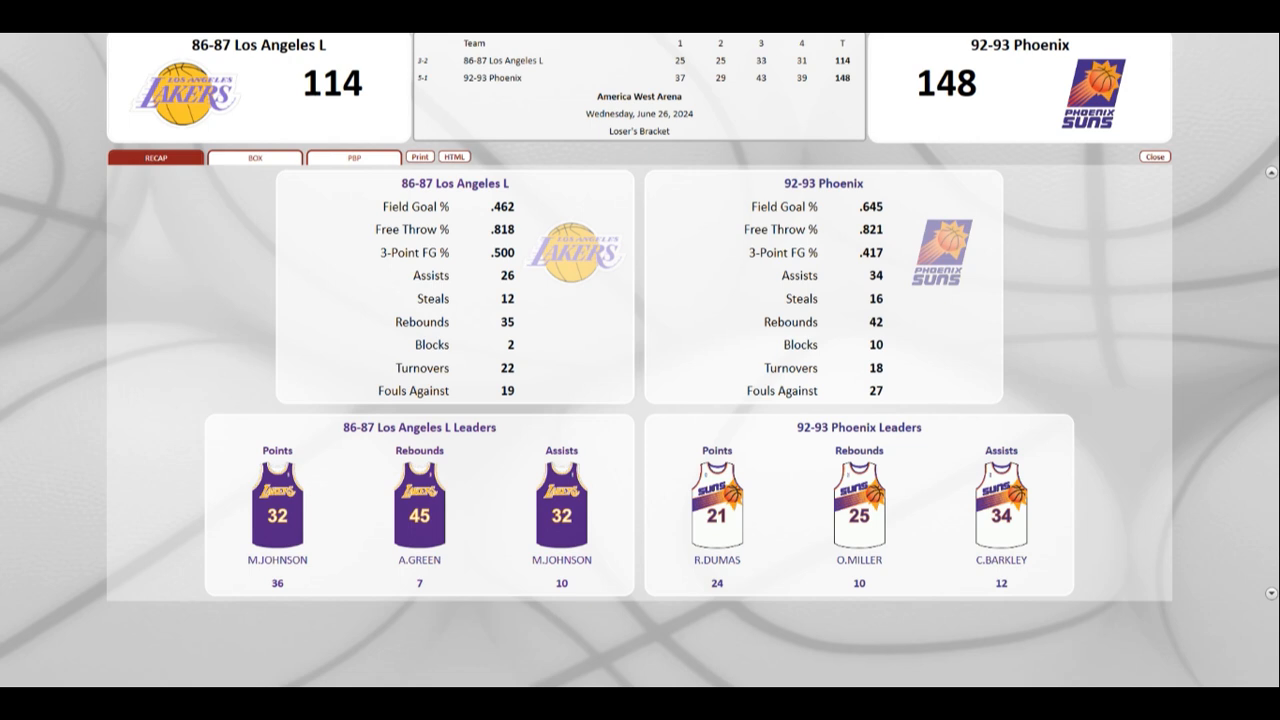
Close the final results and exit back to the season schedule.
{"action": "left_click", "coordinate": [353, 156]}
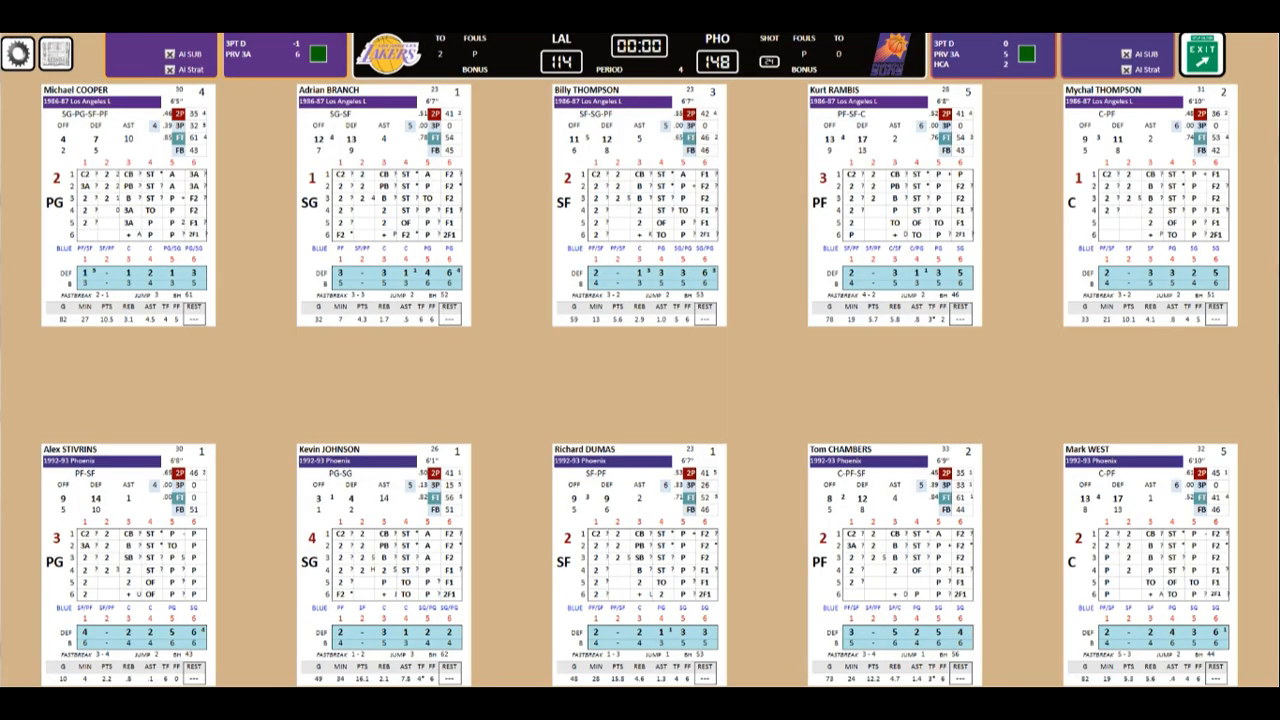
{"action": "left_click", "coordinate": [1201, 52]}
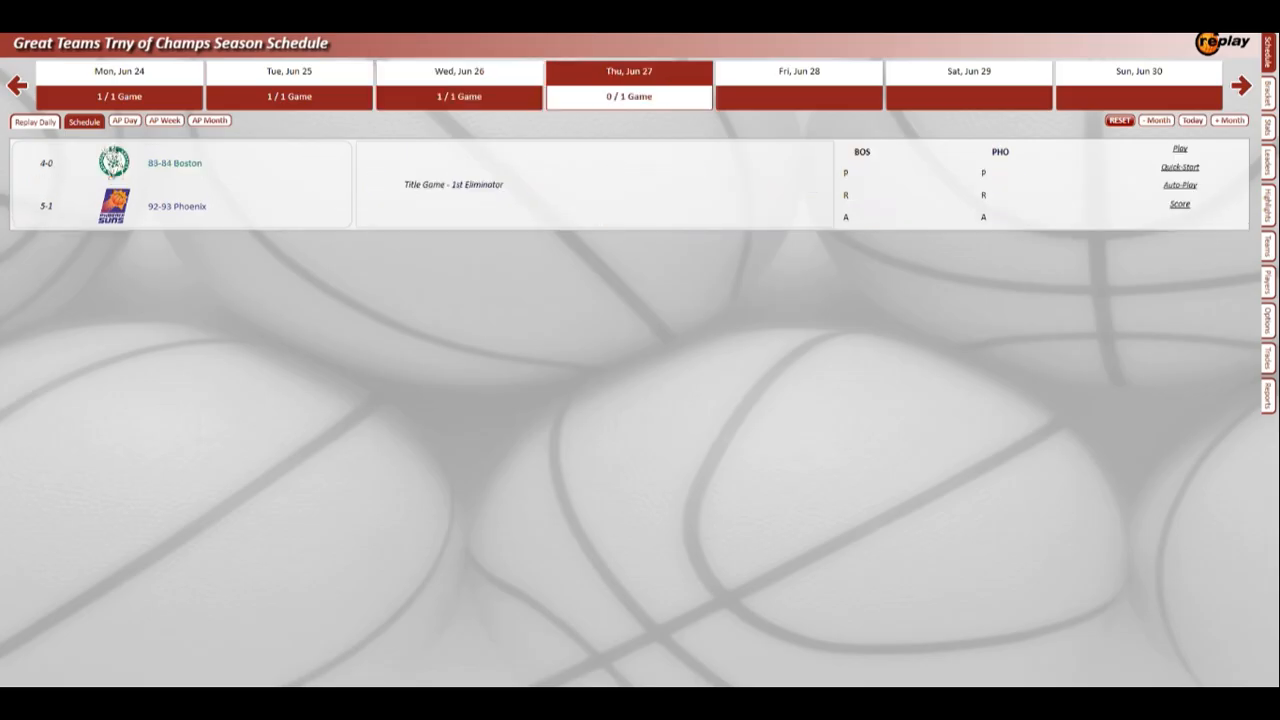